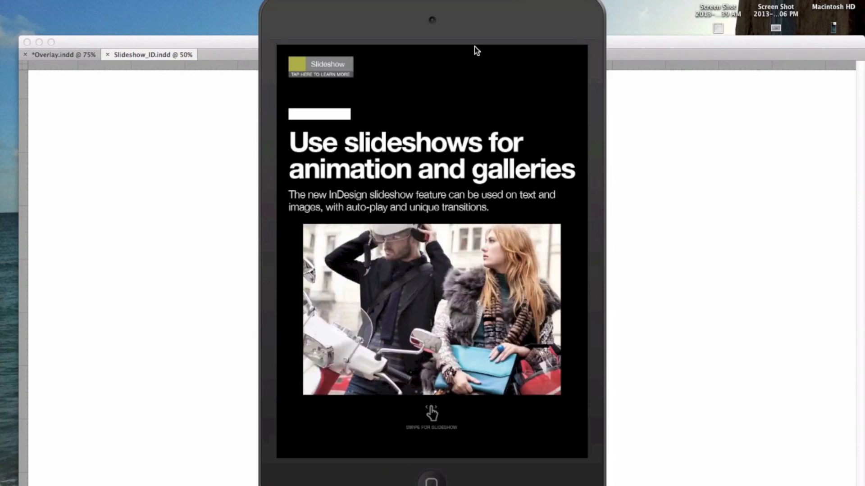
{"action": "mouse_move", "coordinate": [463, 405]}
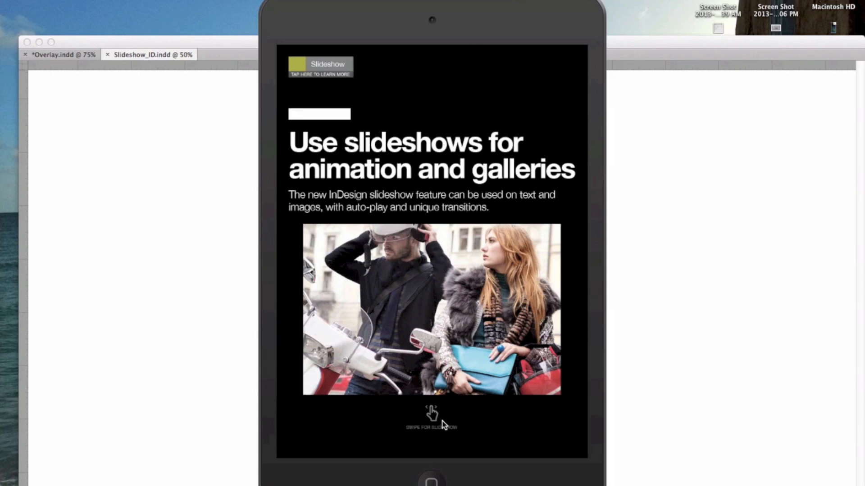
{"action": "mouse_move", "coordinate": [461, 431]}
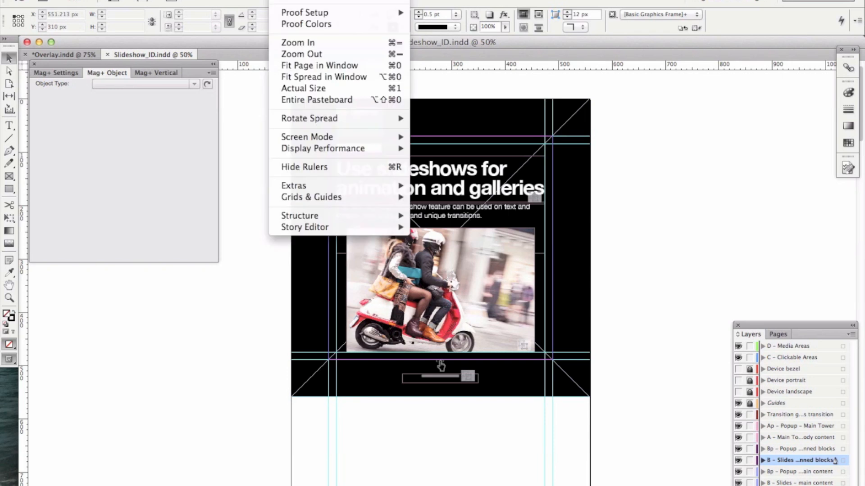
Step: Open the Object States panel from the Window menu to see the six-state scooter slideshow
{"action": "left_click", "coordinate": [333, 116]}
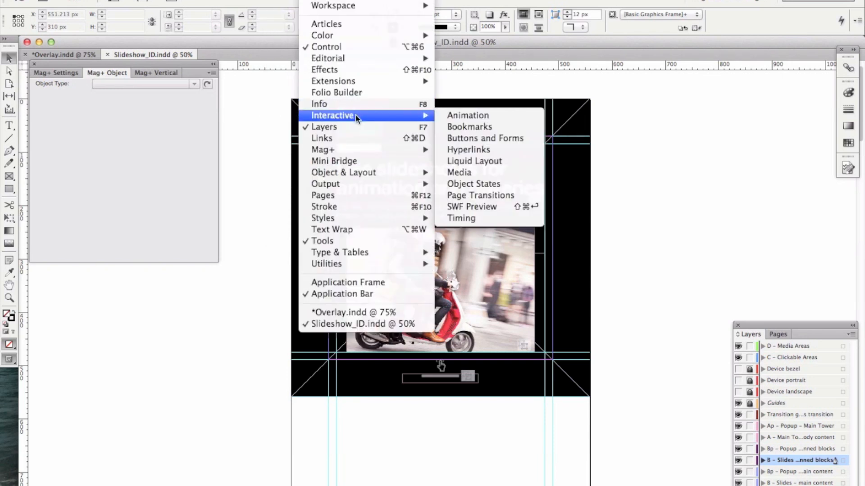
{"action": "left_click", "coordinate": [473, 184]}
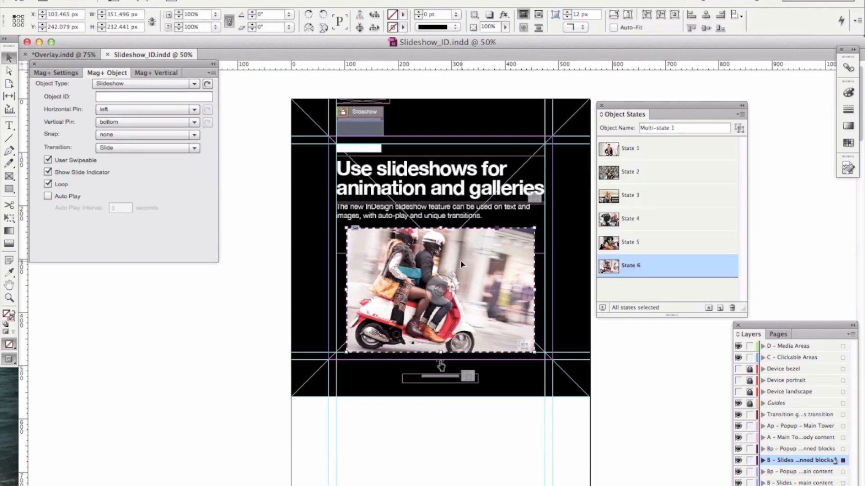
{"action": "mouse_move", "coordinate": [572, 275]}
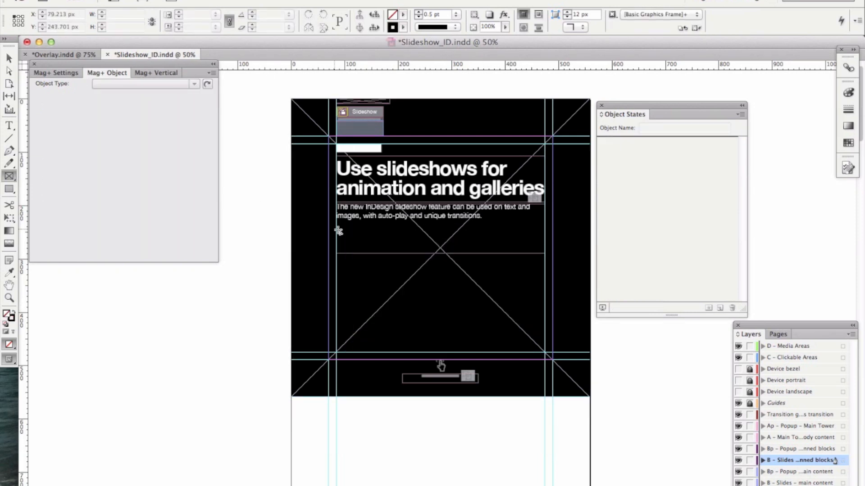
Step: Draw an empty rectangular image frame below the intro text
{"action": "left_click_drag", "start_coordinate": [346, 238], "coordinate": [501, 312]}
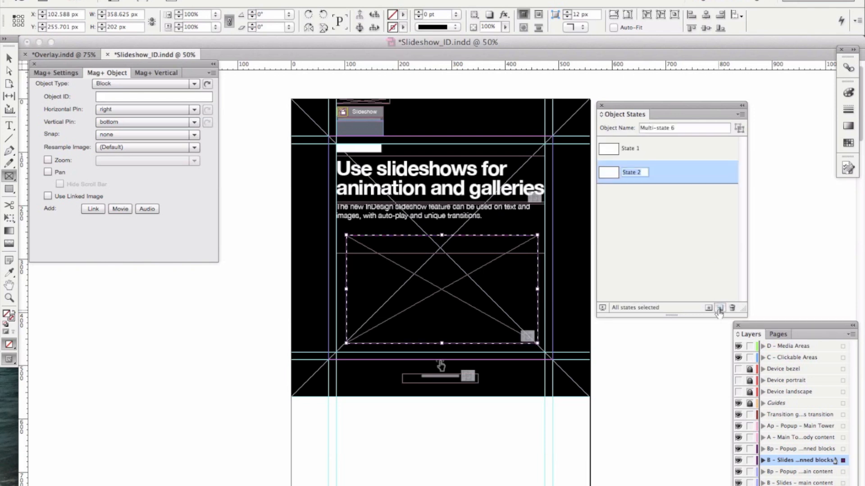
{"action": "mouse_move", "coordinate": [709, 257]}
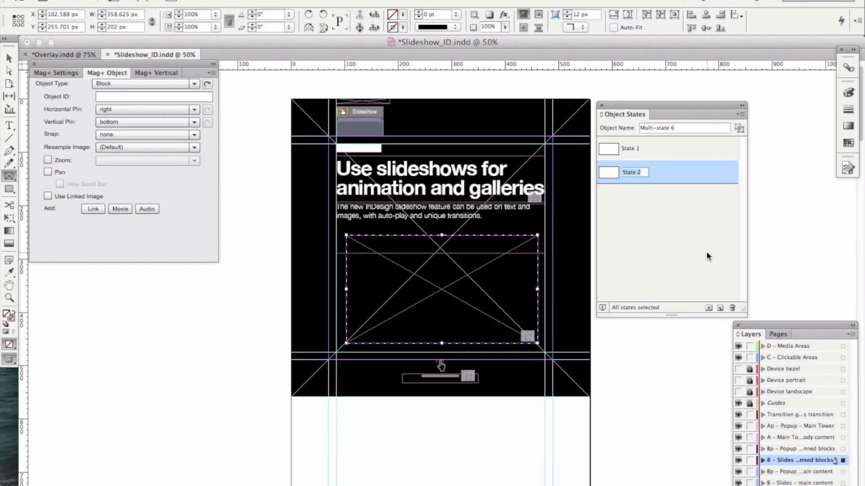
Step: Select State 1 and place the photo of a woman sitting on steps into it
{"action": "left_click", "coordinate": [630, 148]}
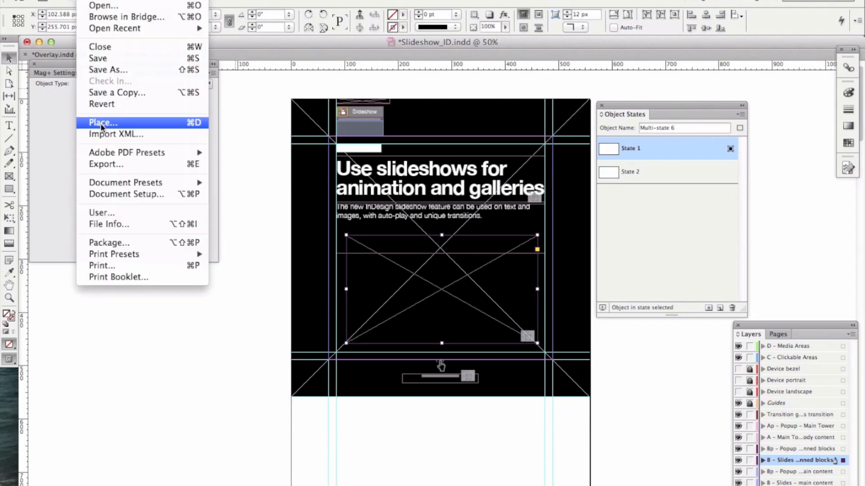
{"action": "left_click", "coordinate": [102, 123]}
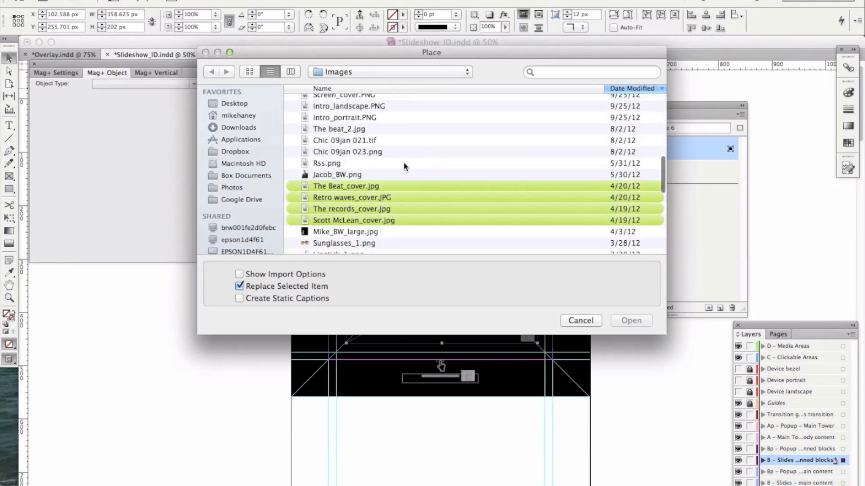
{"action": "scroll", "scroll_direction": "down", "scroll_amount": 3}
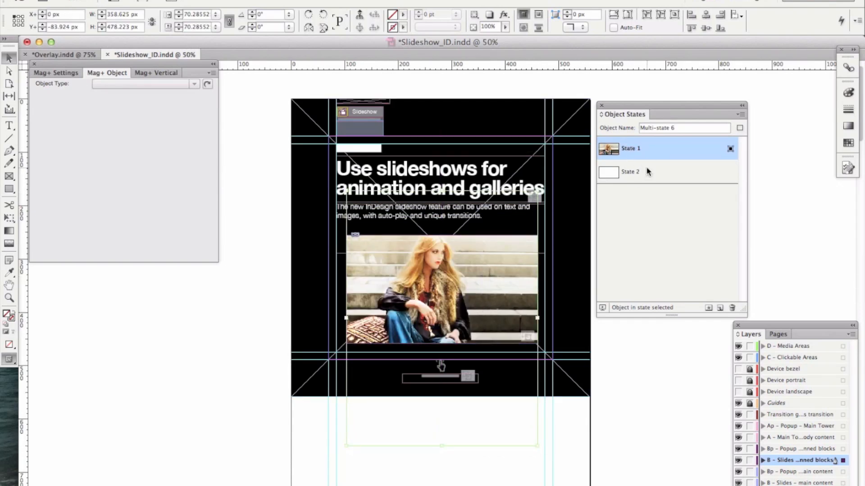
Step: Select State 2 and place the photo of the woman in a red hat
{"action": "left_click", "coordinate": [630, 172]}
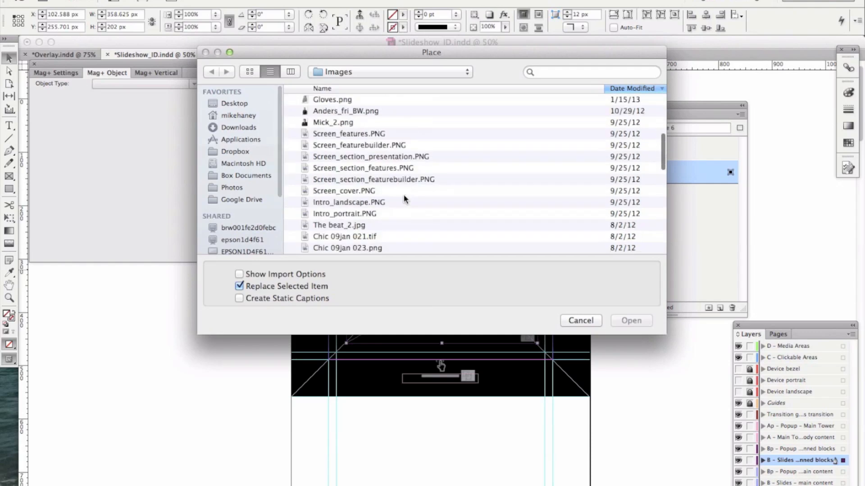
{"action": "scroll", "scroll_direction": "down", "scroll_amount": 3}
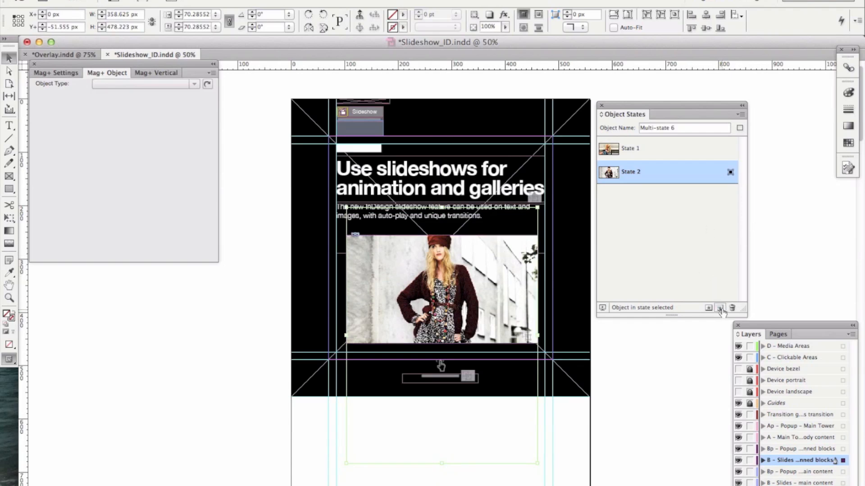
Step: Duplicate State 2, rename the copy 'State 3', and reselect it after checking State 2
{"action": "left_click", "coordinate": [719, 308]}
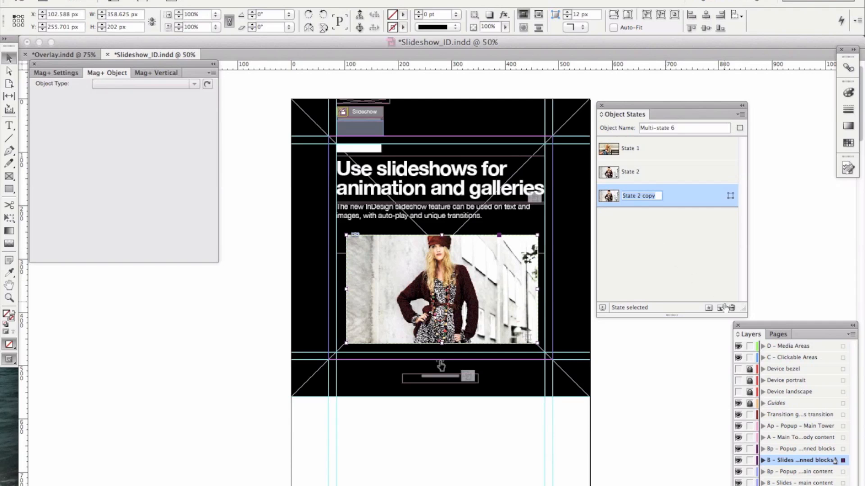
{"action": "double_click", "coordinate": [639, 196]}
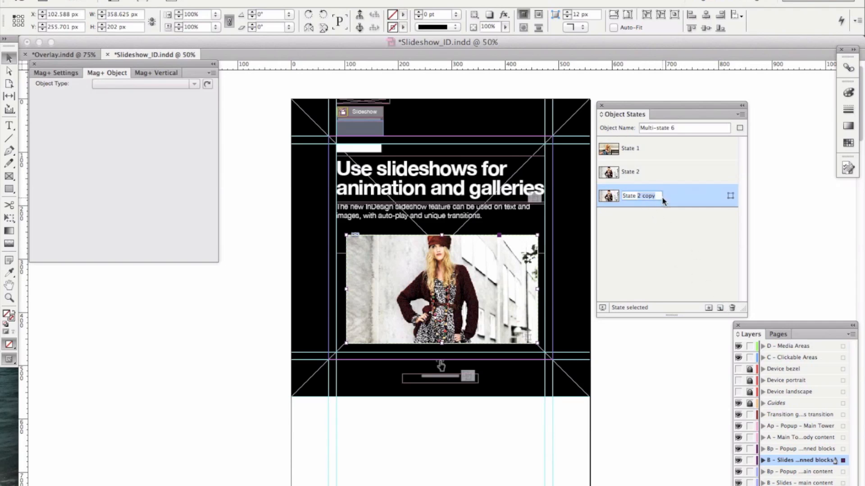
{"action": "type", "text": "State 3"}
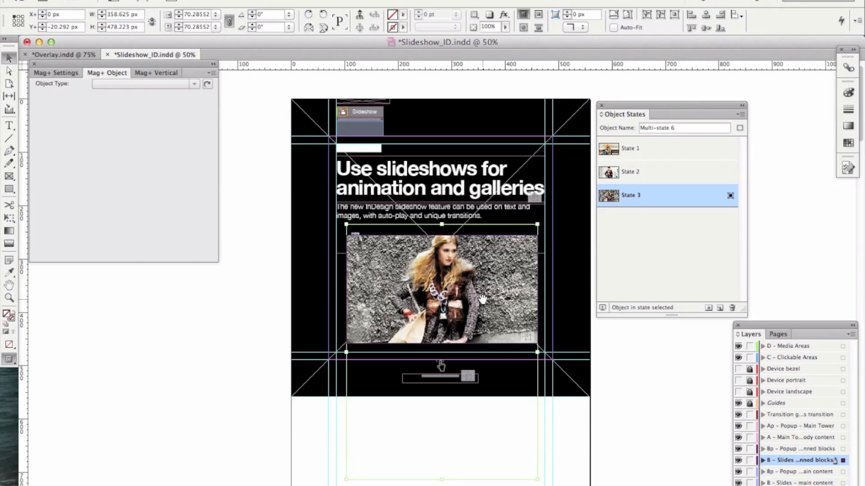
{"action": "left_click", "coordinate": [631, 171]}
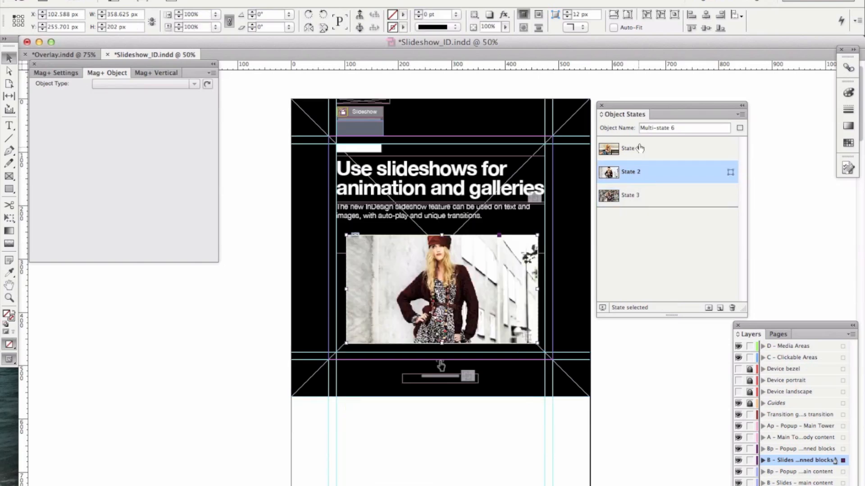
{"action": "left_click", "coordinate": [630, 195]}
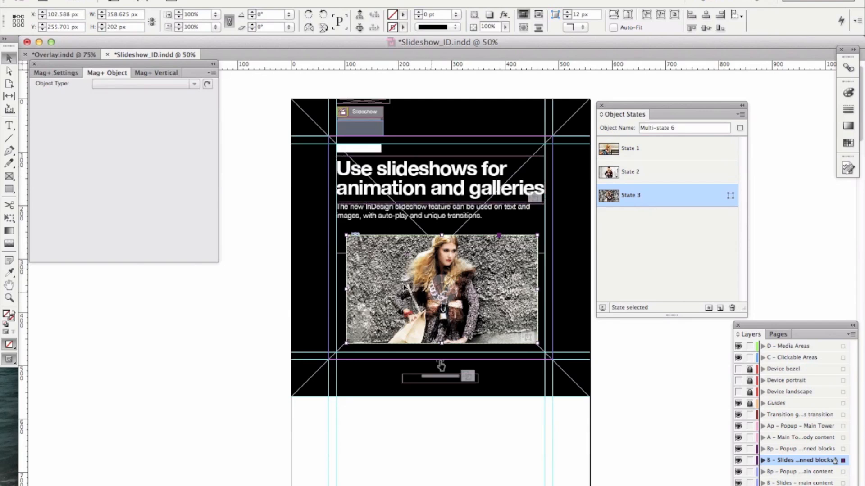
{"action": "mouse_move", "coordinate": [274, 305]}
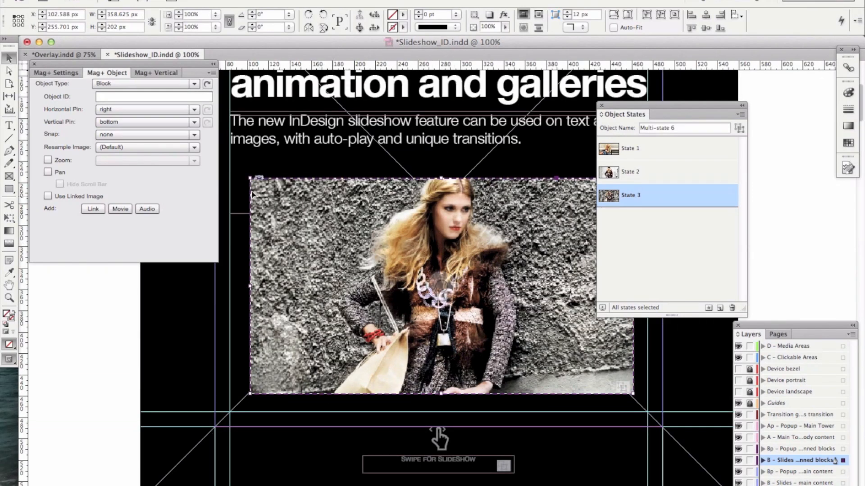
{"action": "mouse_move", "coordinate": [531, 193]}
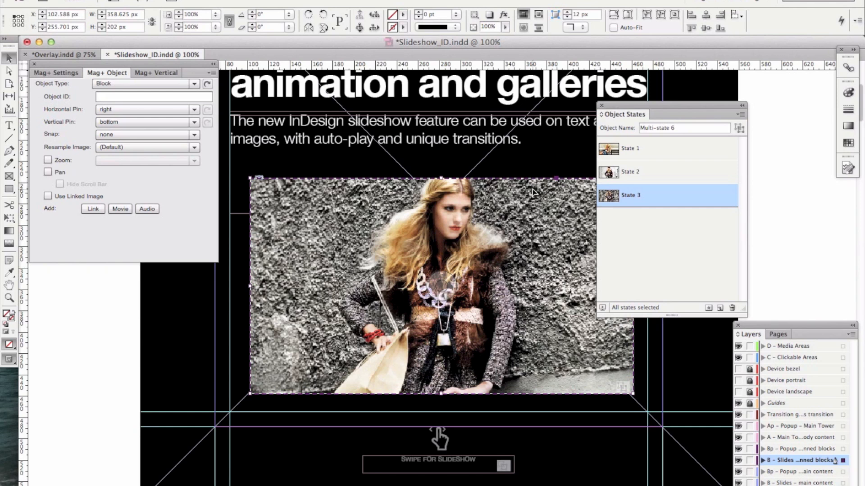
{"action": "mouse_move", "coordinate": [265, 130]}
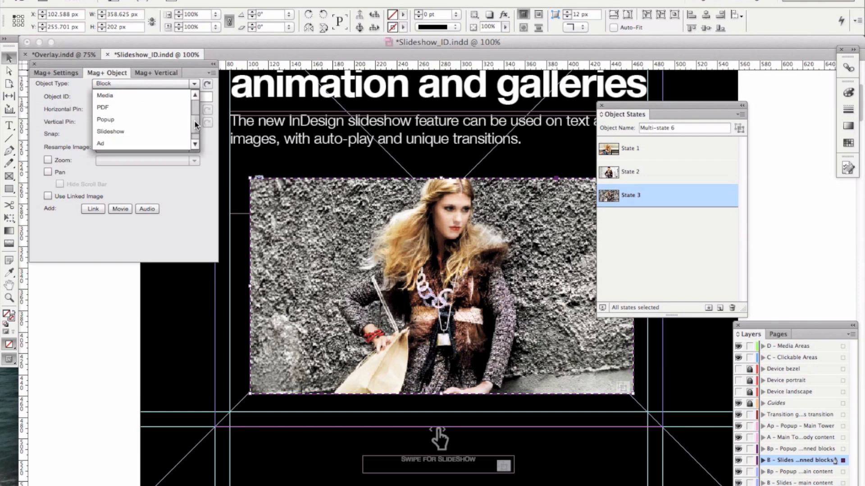
Step: Set the three-state gallery's Mag+ Object Type to Slideshow
{"action": "left_click", "coordinate": [111, 131]}
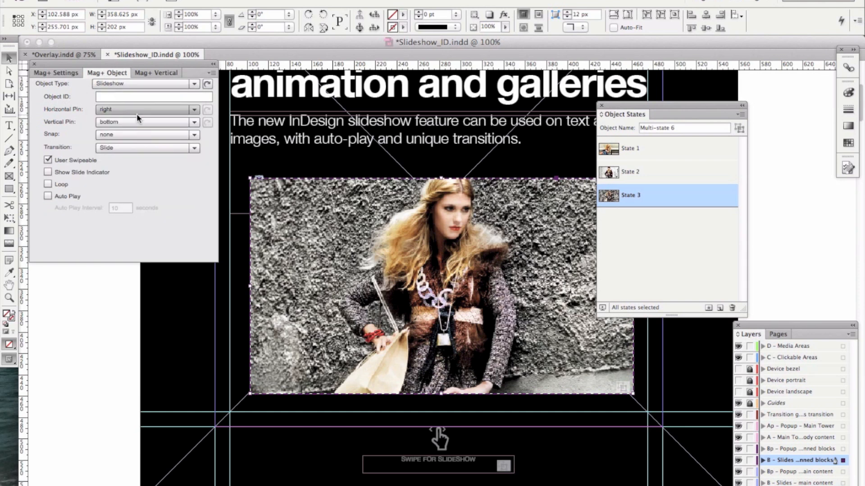
{"action": "mouse_move", "coordinate": [209, 122]}
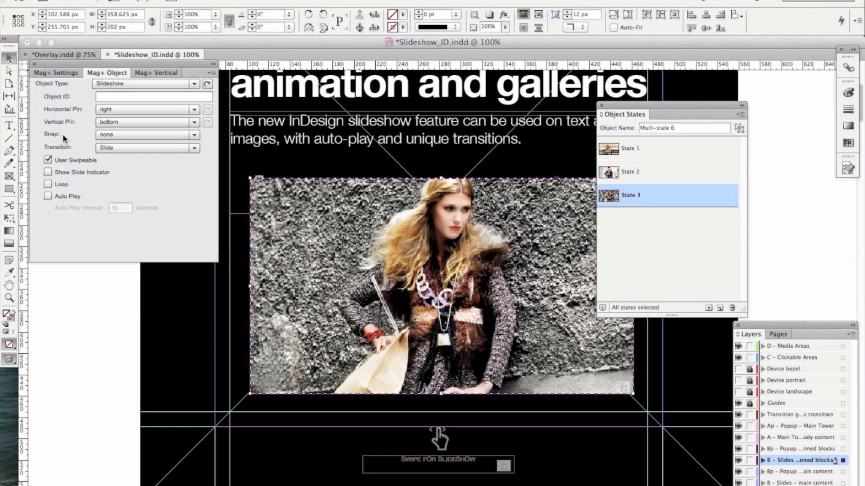
{"action": "mouse_move", "coordinate": [85, 156]}
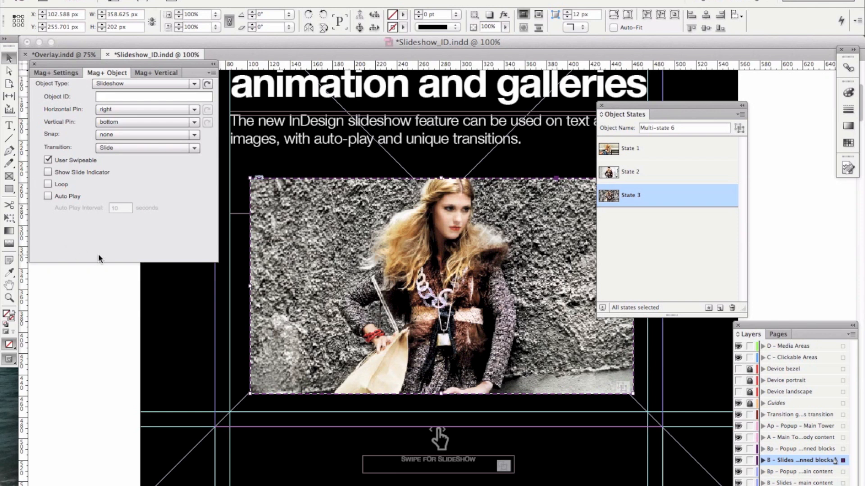
{"action": "mouse_move", "coordinate": [158, 162]}
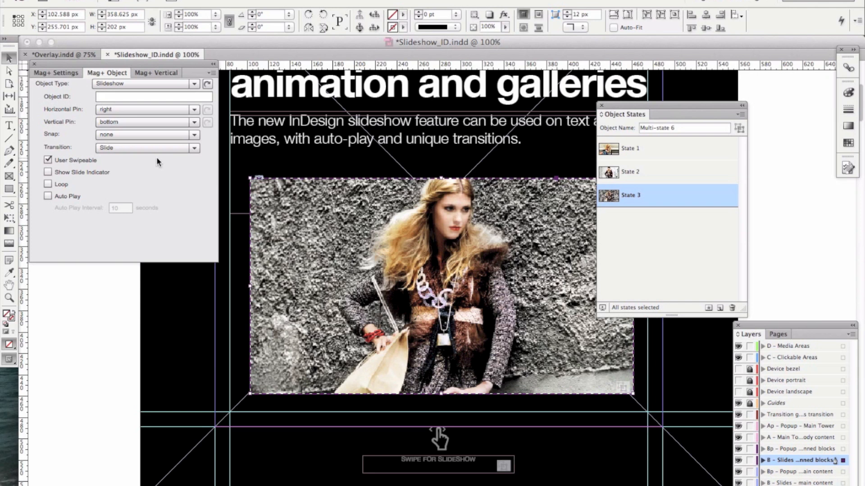
{"action": "mouse_move", "coordinate": [176, 180]}
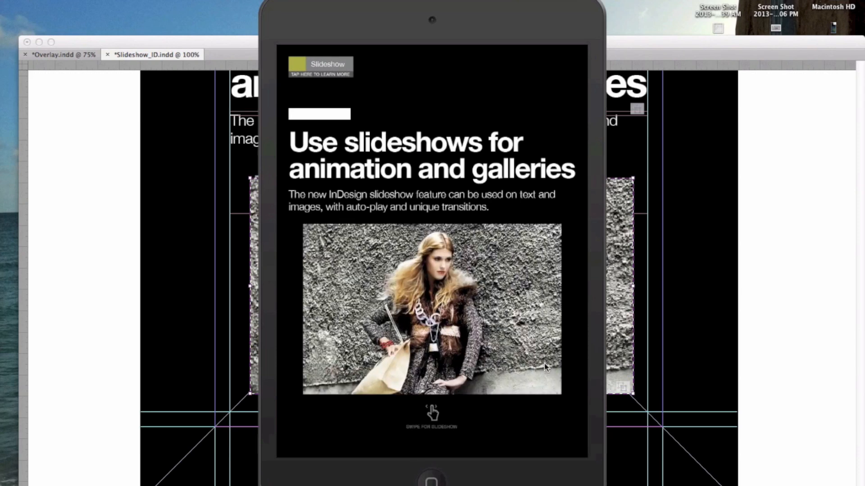
{"action": "mouse_move", "coordinate": [434, 403]}
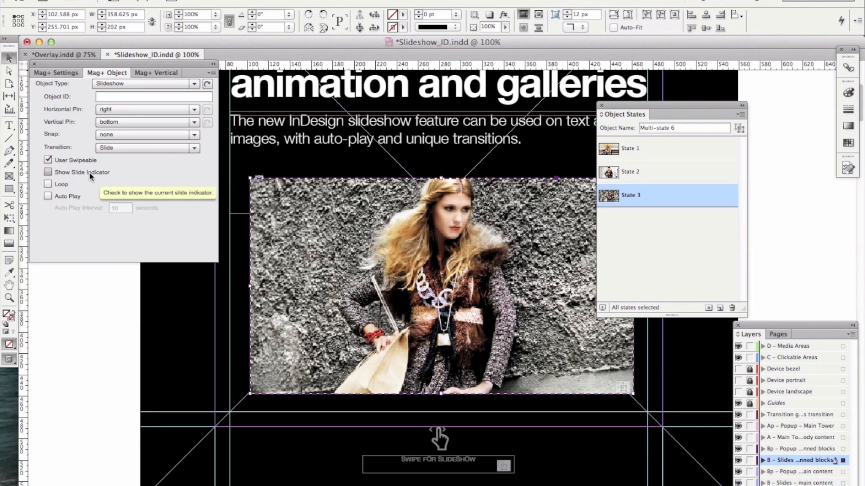
{"action": "mouse_move", "coordinate": [100, 174]}
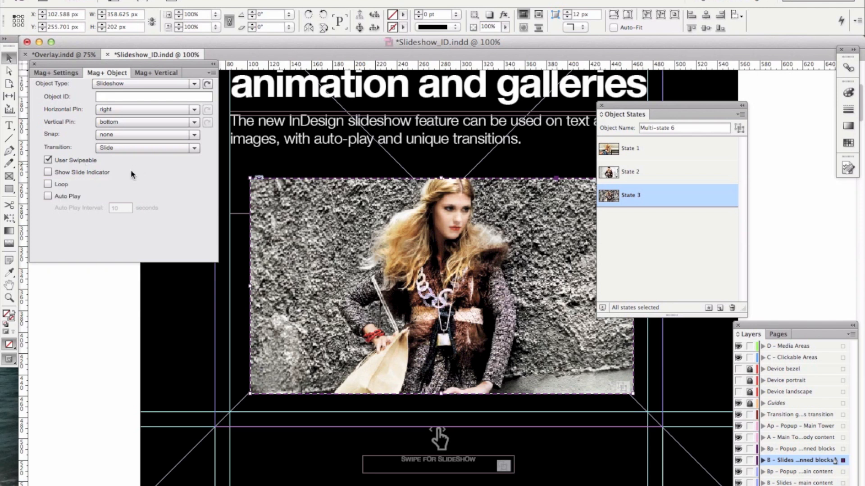
{"action": "mouse_move", "coordinate": [48, 196]}
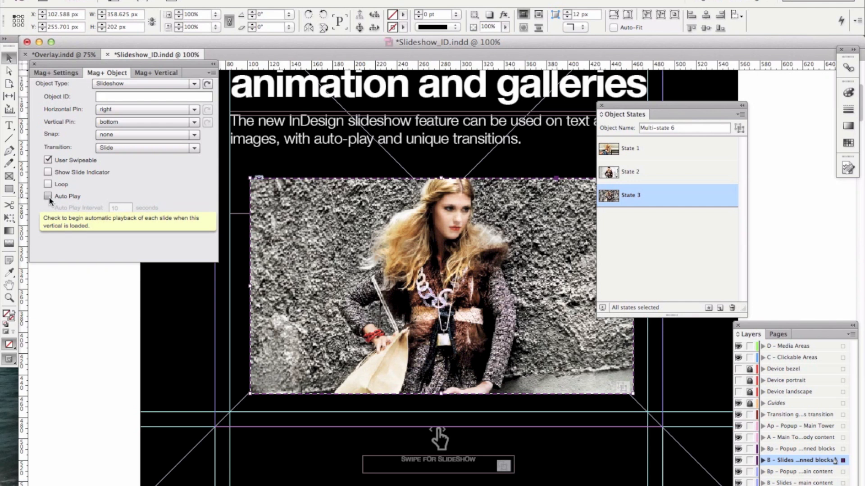
Step: Turn on Auto Play and Loop for the gallery and edit the Auto Play Interval
{"action": "left_click", "coordinate": [45, 196]}
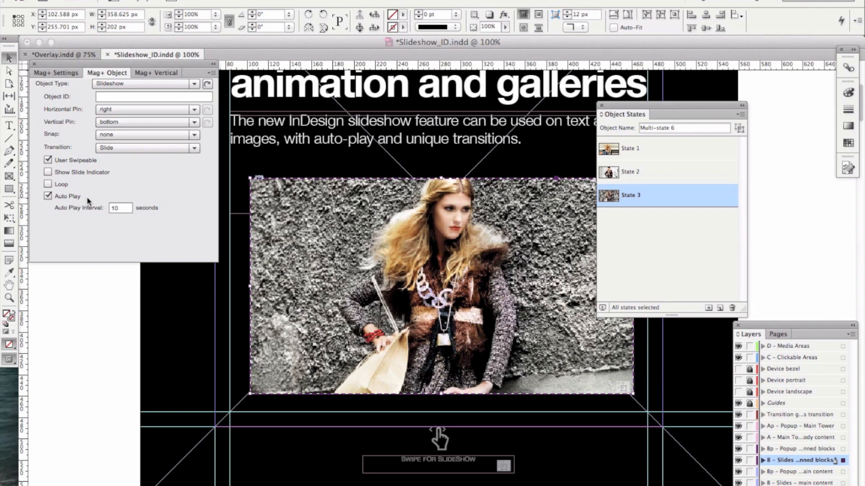
{"action": "mouse_move", "coordinate": [61, 186]}
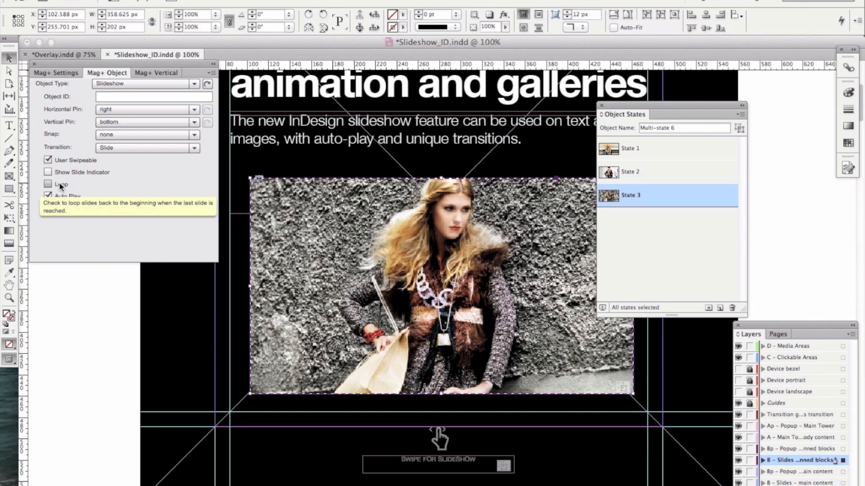
{"action": "left_click", "coordinate": [48, 172]}
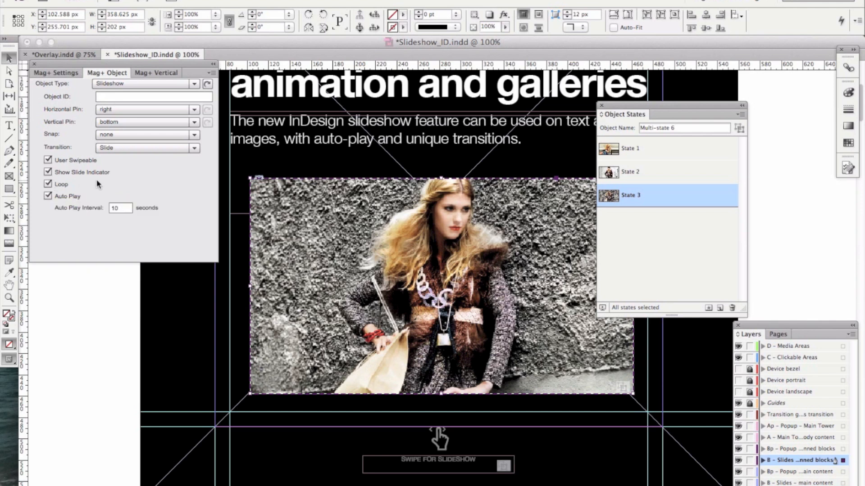
{"action": "left_click", "coordinate": [120, 208]}
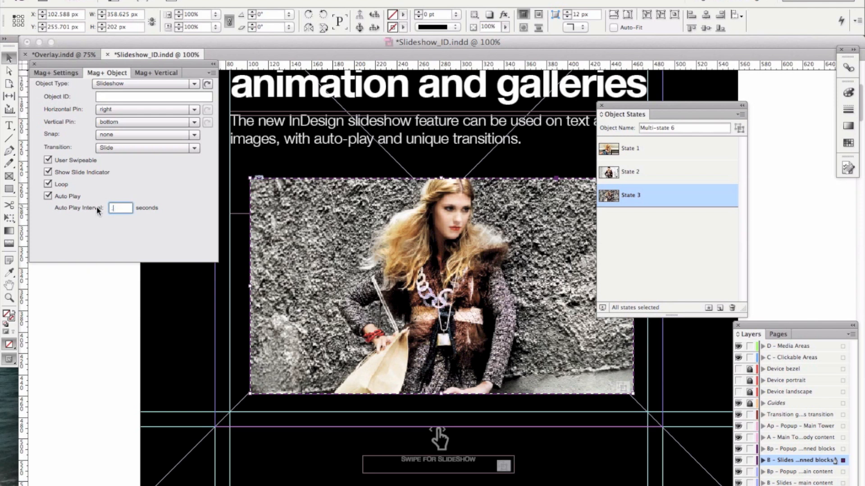
Step: Enter the gallery's auto-play interval value and show the Mag+ Vertical settings
{"action": "type", "text": ".1"}
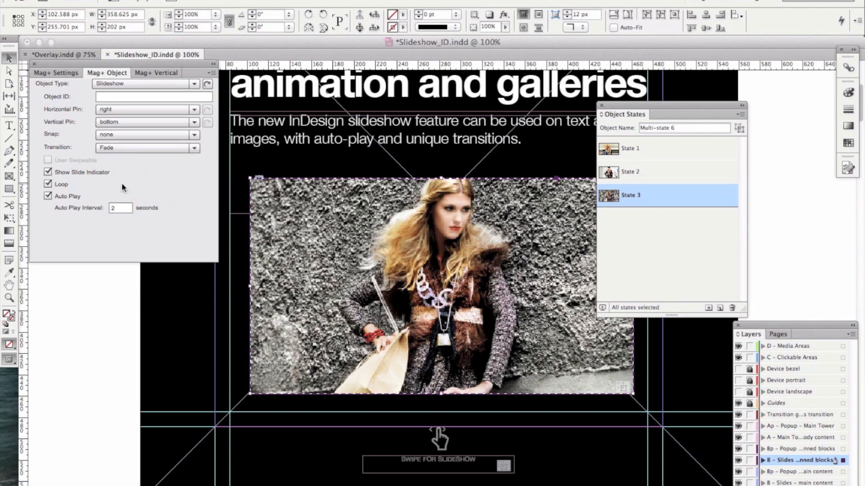
{"action": "mouse_move", "coordinate": [161, 162]}
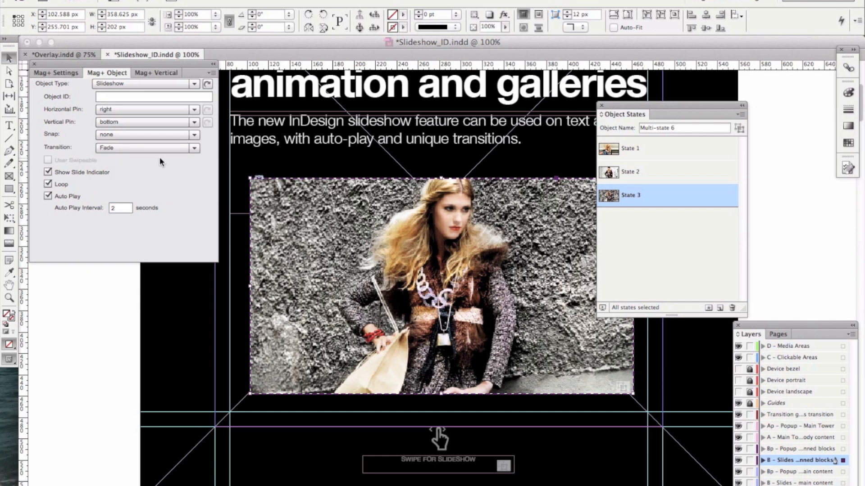
{"action": "mouse_move", "coordinate": [116, 167]}
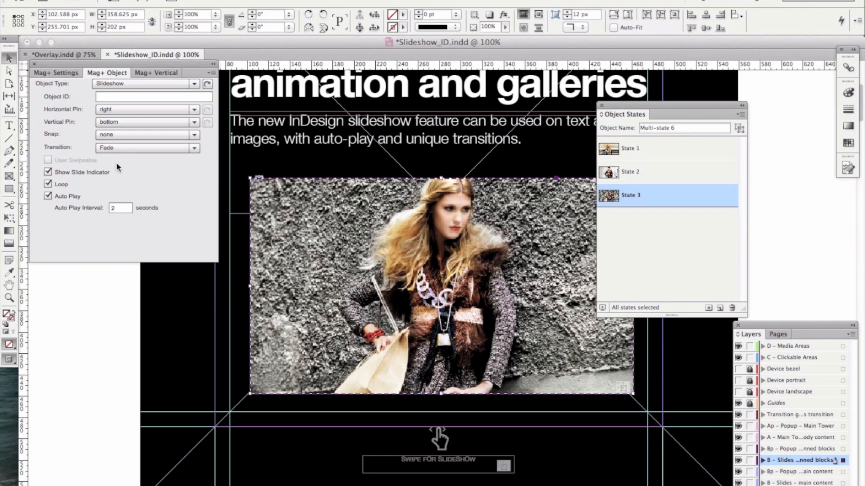
{"action": "mouse_move", "coordinate": [92, 167]}
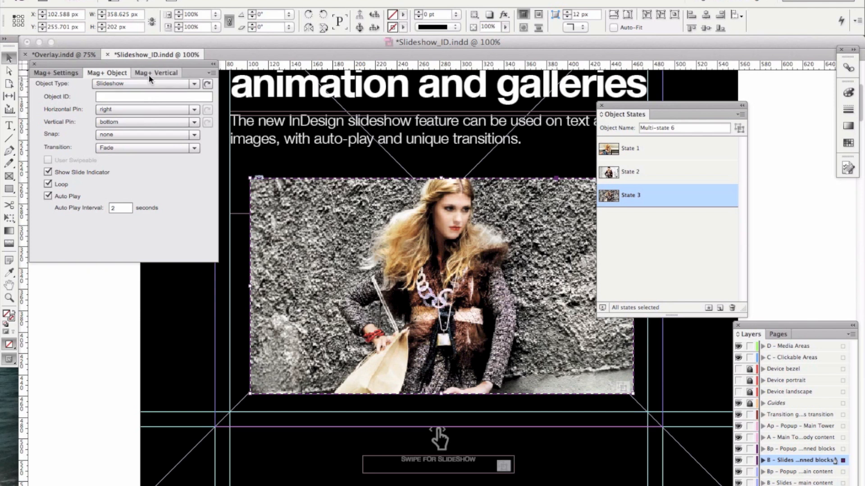
{"action": "left_click", "coordinate": [56, 73]}
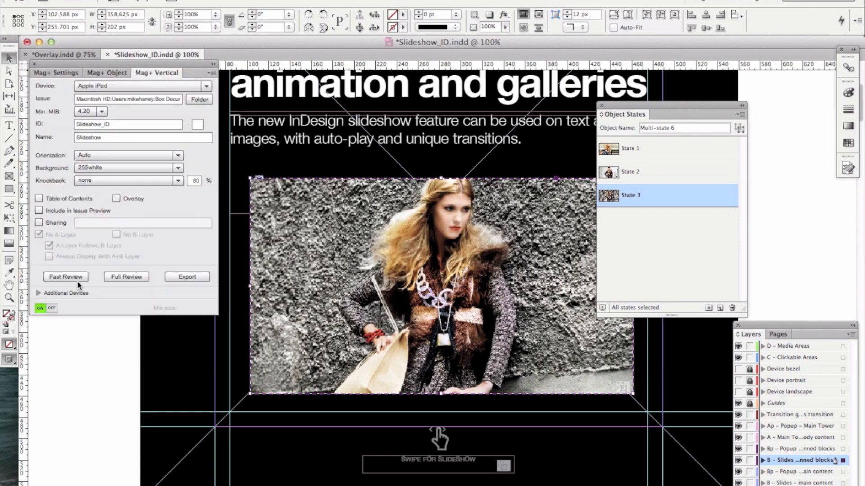
Step: Run Fast Review to send the layout to the iPad and watch the gallery fade
{"action": "left_click", "coordinate": [65, 277]}
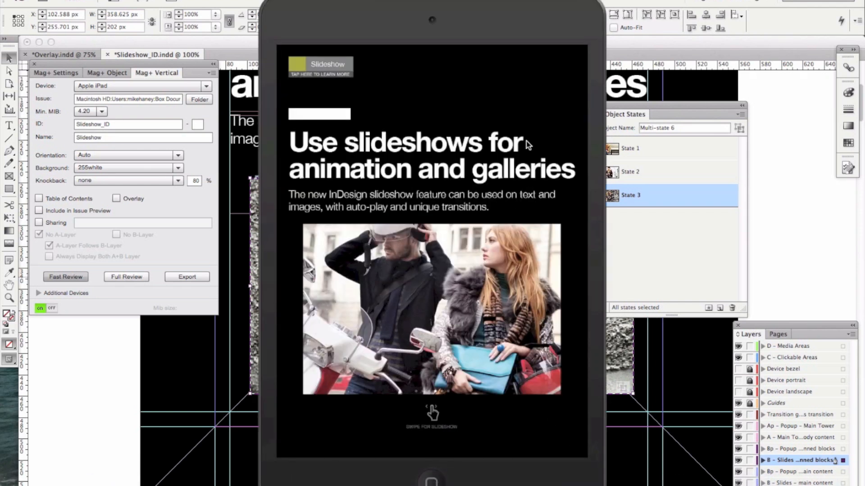
{"action": "mouse_move", "coordinate": [504, 144]}
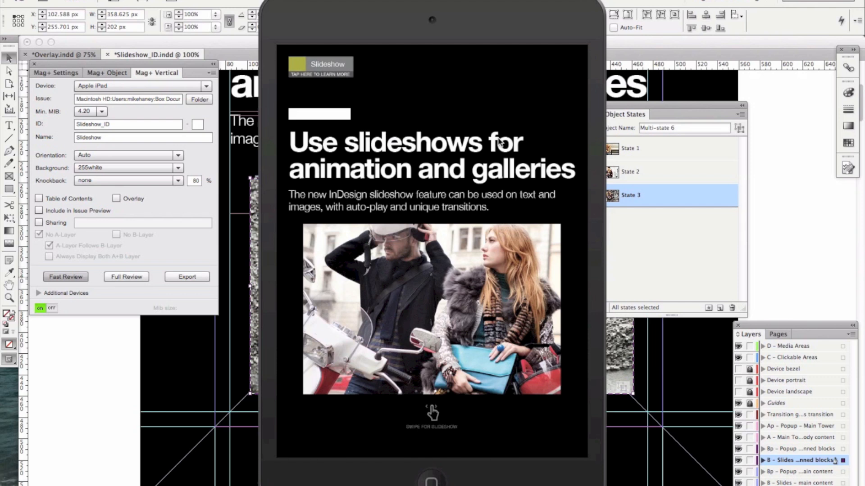
{"action": "left_click", "coordinate": [66, 277]}
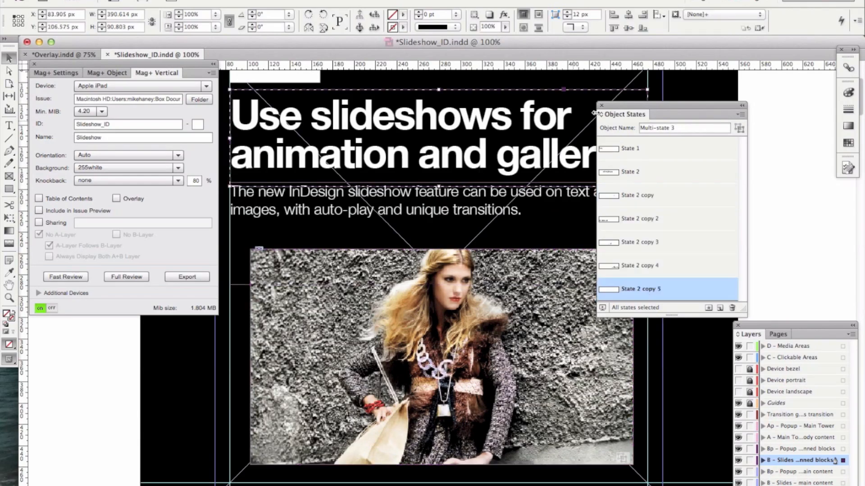
Step: Uncover the headline and preview its states: Use, slideshows, for, animation, and
{"action": "left_click_drag", "start_coordinate": [623, 114], "coordinate": [706, 91]}
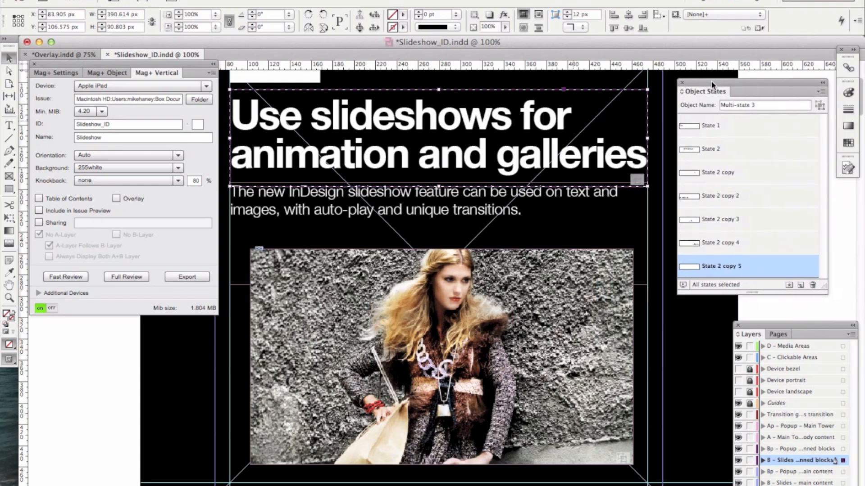
{"action": "mouse_move", "coordinate": [544, 171]}
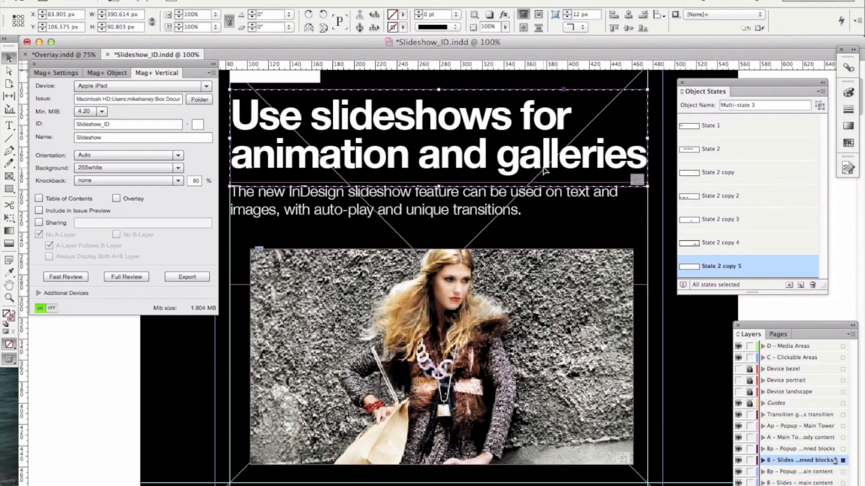
{"action": "left_click", "coordinate": [710, 126]}
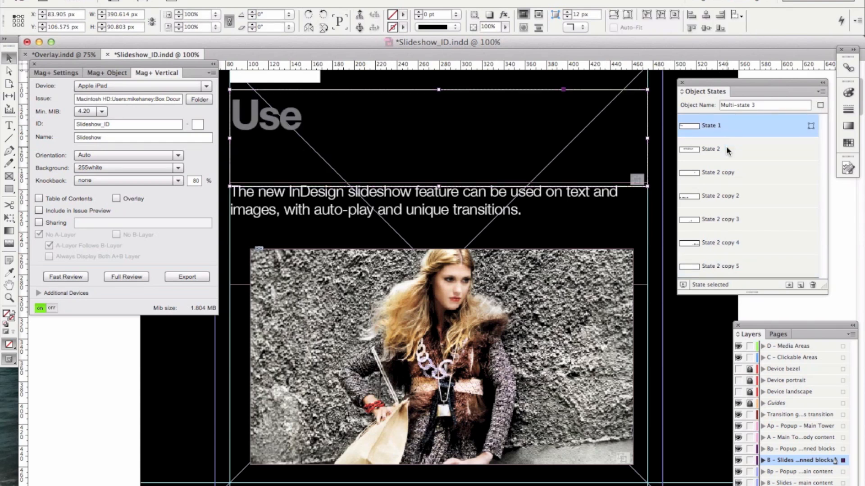
{"action": "left_click", "coordinate": [726, 149]}
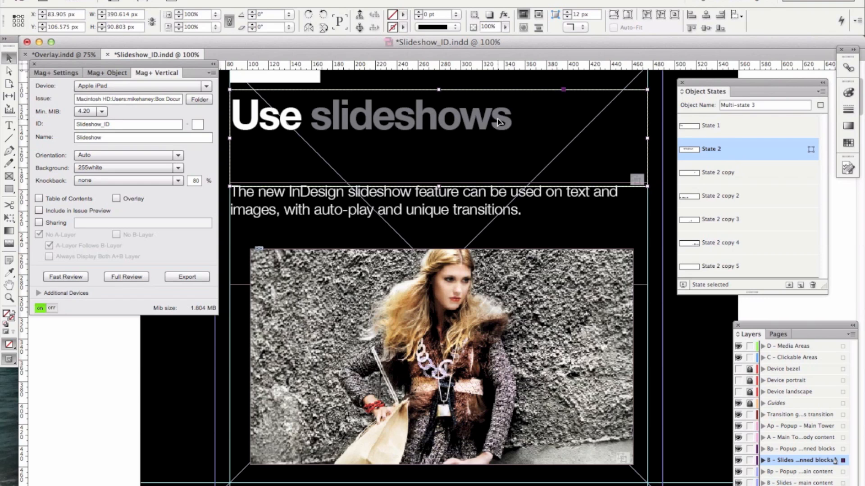
{"action": "left_click", "coordinate": [717, 172]}
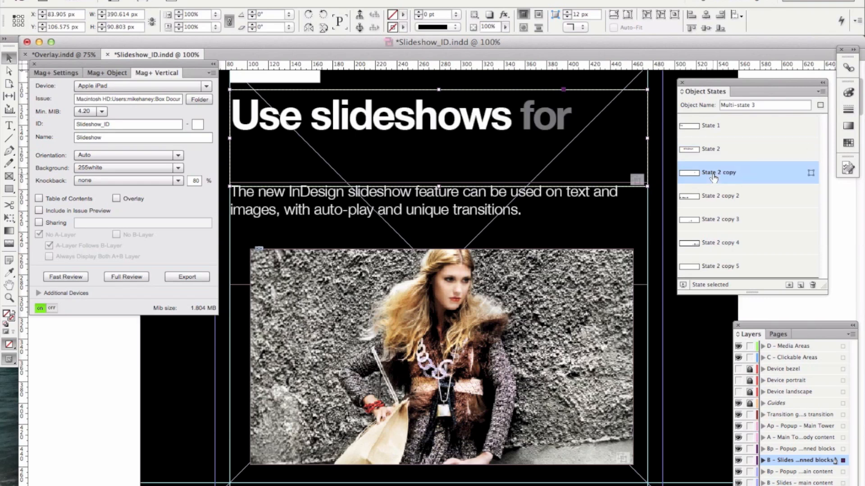
{"action": "left_click", "coordinate": [720, 196]}
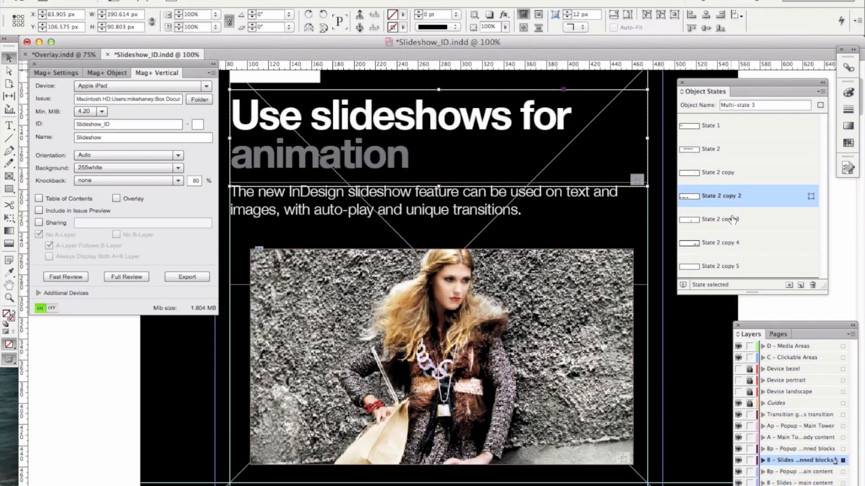
{"action": "left_click", "coordinate": [720, 219]}
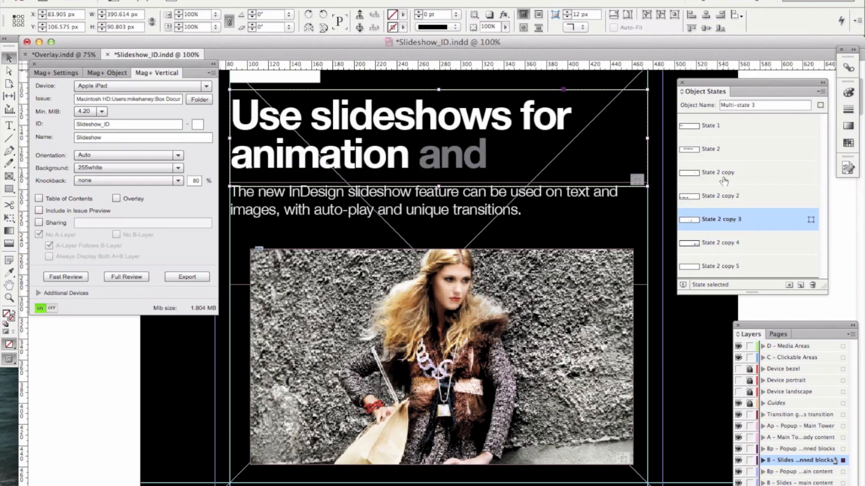
{"action": "mouse_move", "coordinate": [711, 128]}
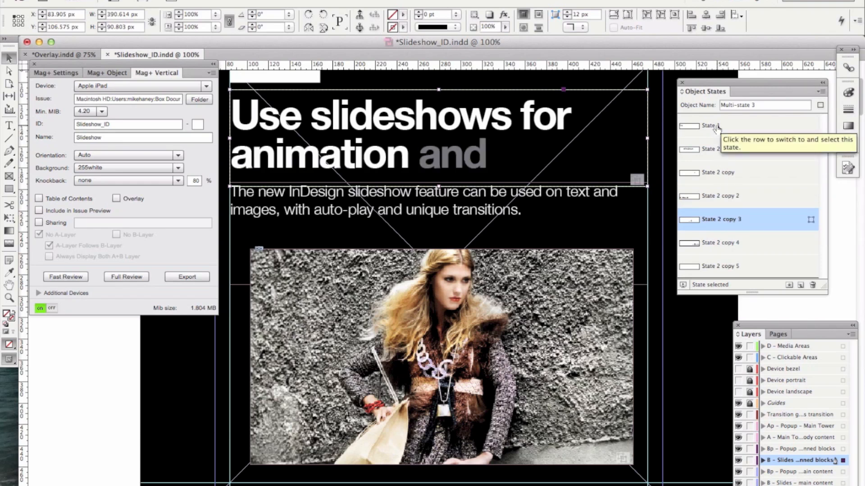
Step: Step through the headline states again, ending on 'Use slideshows for animation'
{"action": "left_click", "coordinate": [711, 126]}
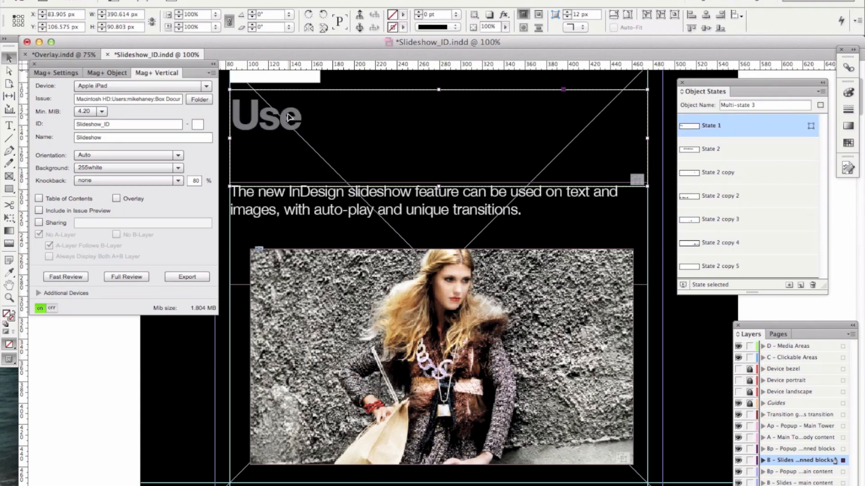
{"action": "mouse_move", "coordinate": [304, 121]}
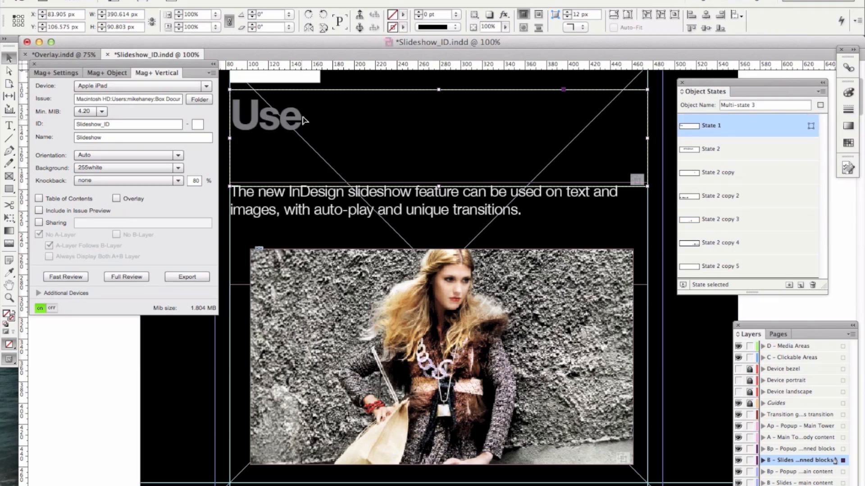
{"action": "left_click", "coordinate": [711, 149]}
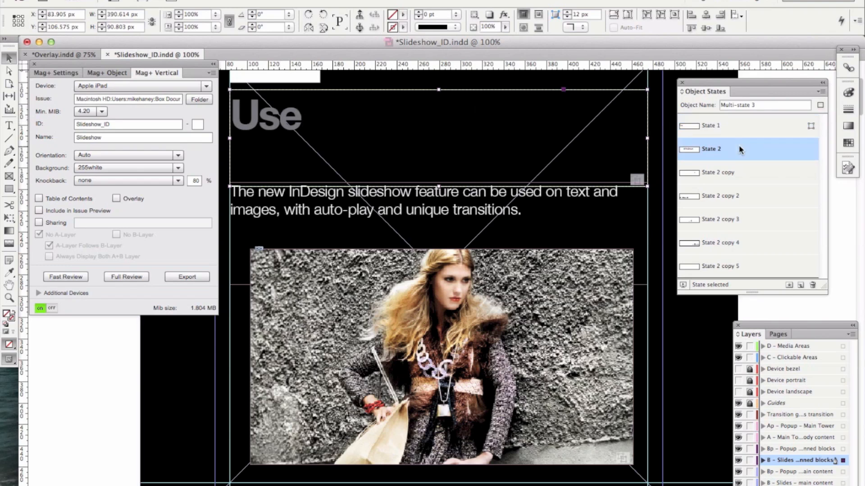
{"action": "left_click", "coordinate": [711, 149]}
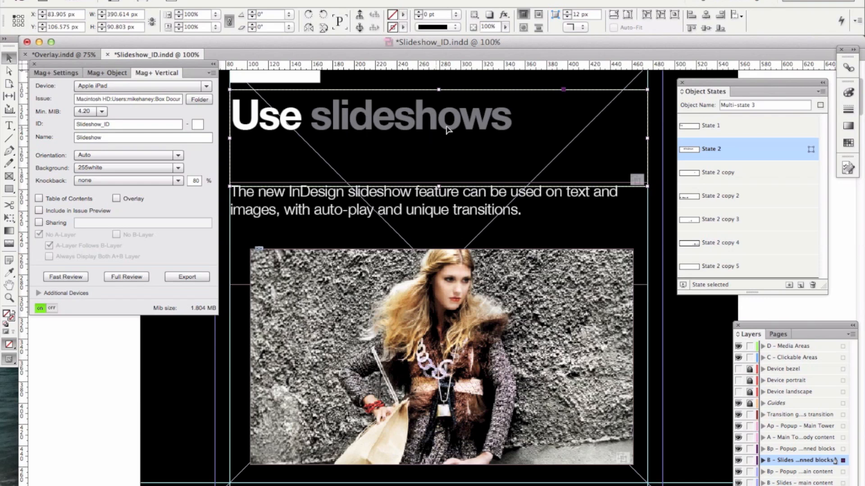
{"action": "left_click", "coordinate": [718, 172]}
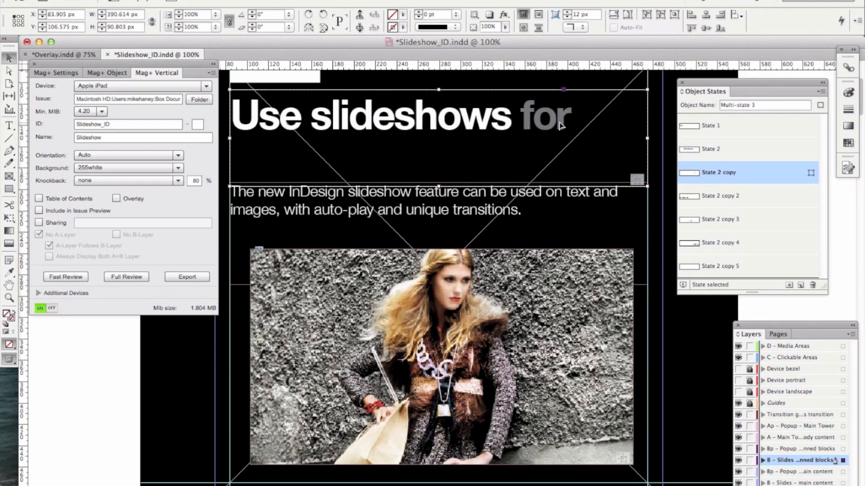
{"action": "left_click", "coordinate": [720, 196]}
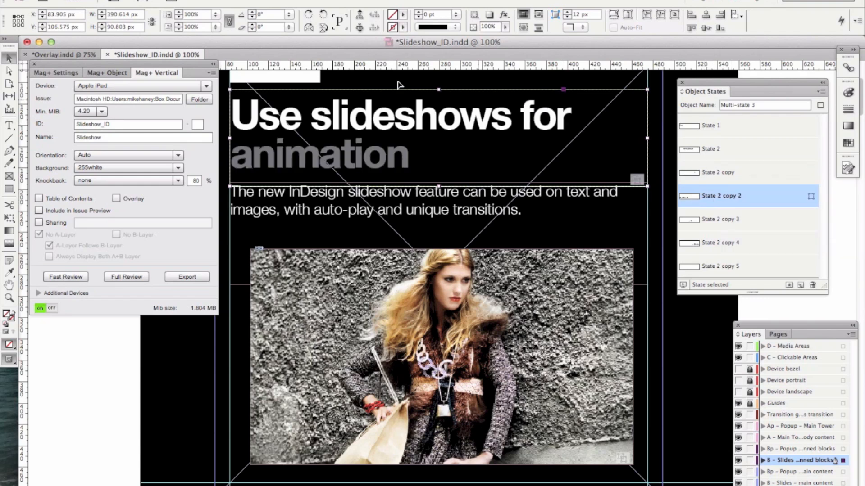
Step: Give the headline multi-state object a 1-second auto-play interval with Fade transition
{"action": "left_click", "coordinate": [106, 72]}
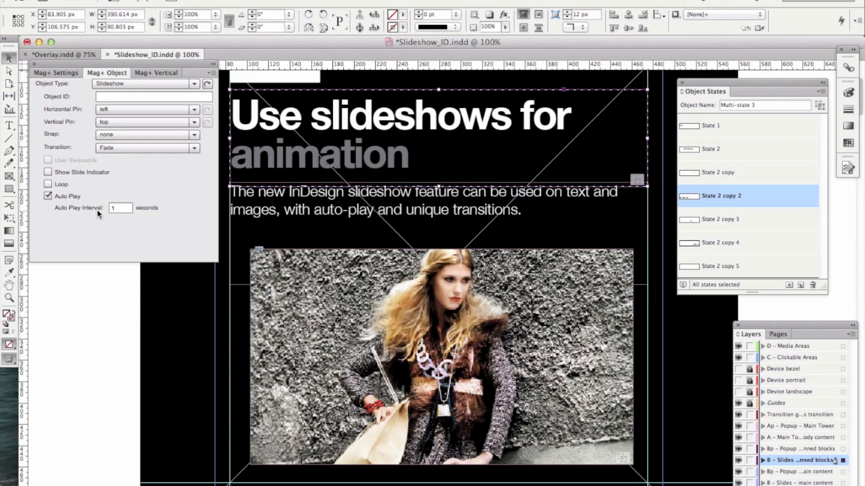
{"action": "left_click", "coordinate": [120, 207]}
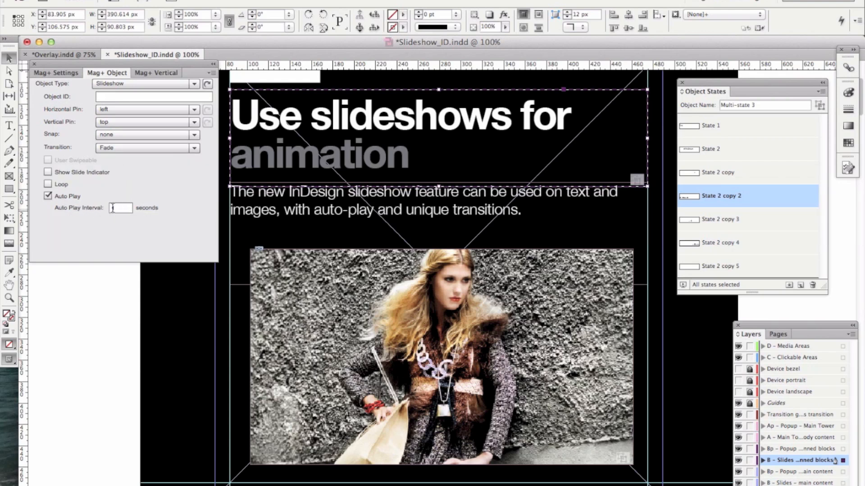
{"action": "type", "text": "1"}
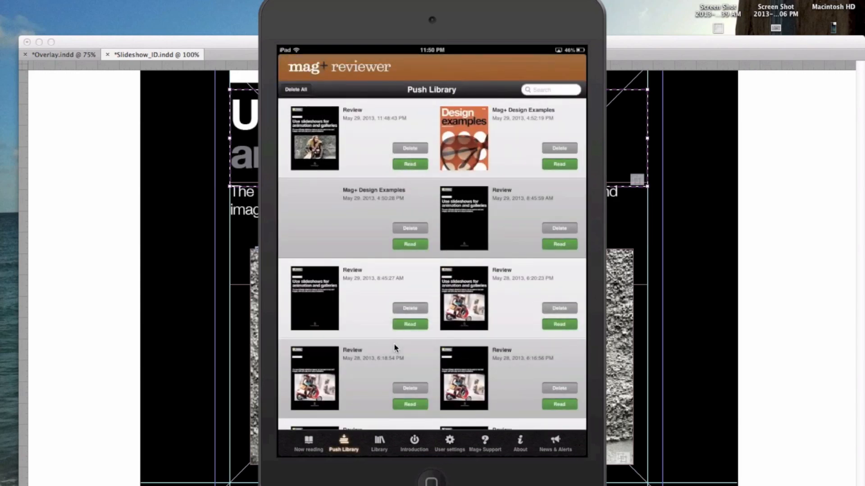
Step: Read the most recent review in the mirrored mag+ reviewer Push Library
{"action": "left_click", "coordinate": [410, 163]}
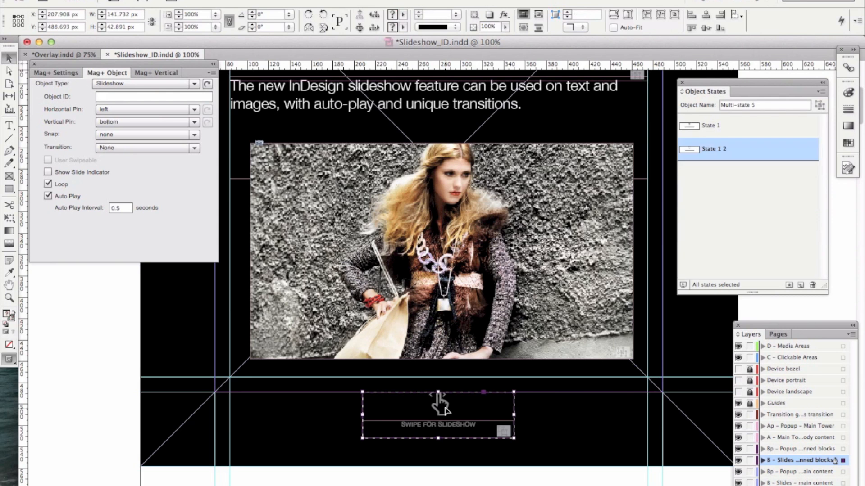
{"action": "mouse_move", "coordinate": [459, 417]}
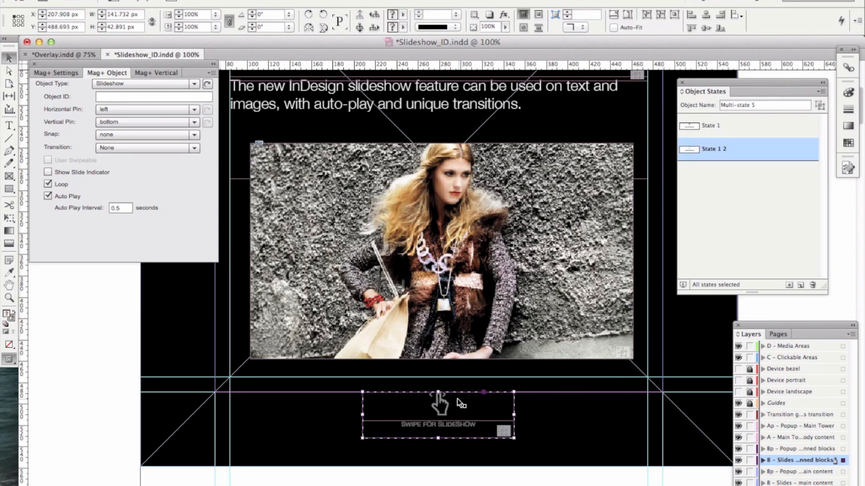
{"action": "mouse_move", "coordinate": [720, 135]}
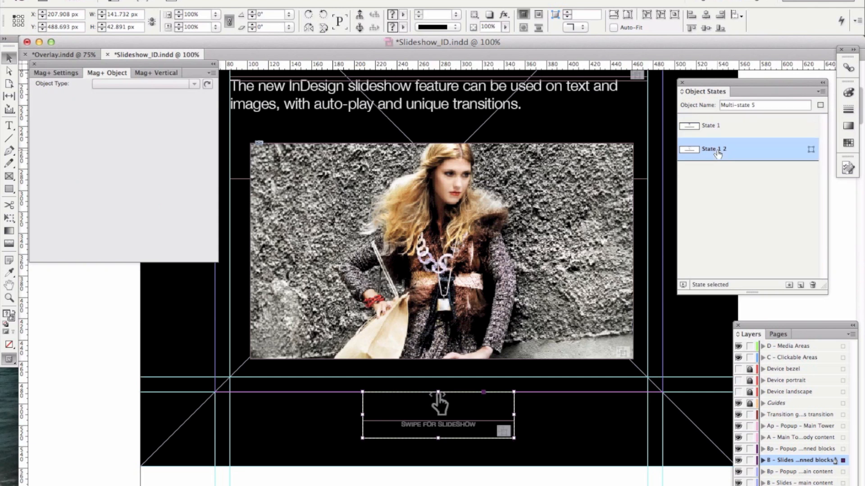
Step: Switch Multi-state 5 between State 1 2, State 1, and back to State 1 2
{"action": "left_click", "coordinate": [710, 126]}
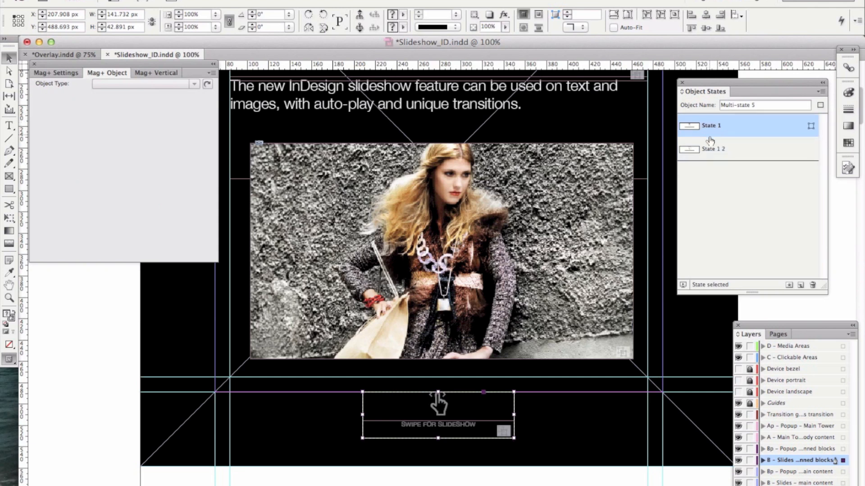
{"action": "left_click", "coordinate": [715, 149]}
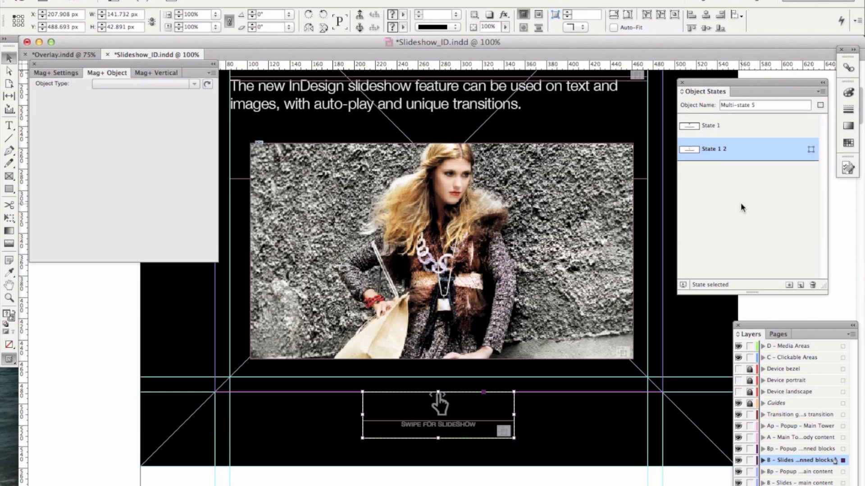
{"action": "left_click", "coordinate": [800, 285]}
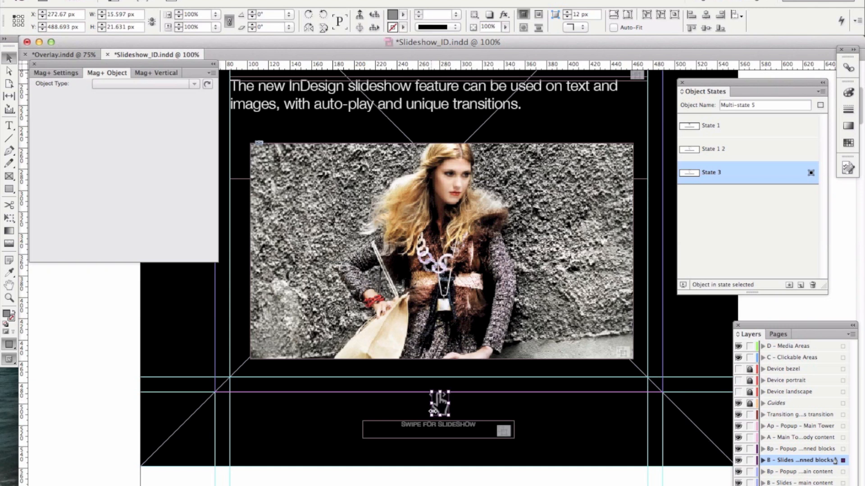
{"action": "mouse_move", "coordinate": [444, 419]}
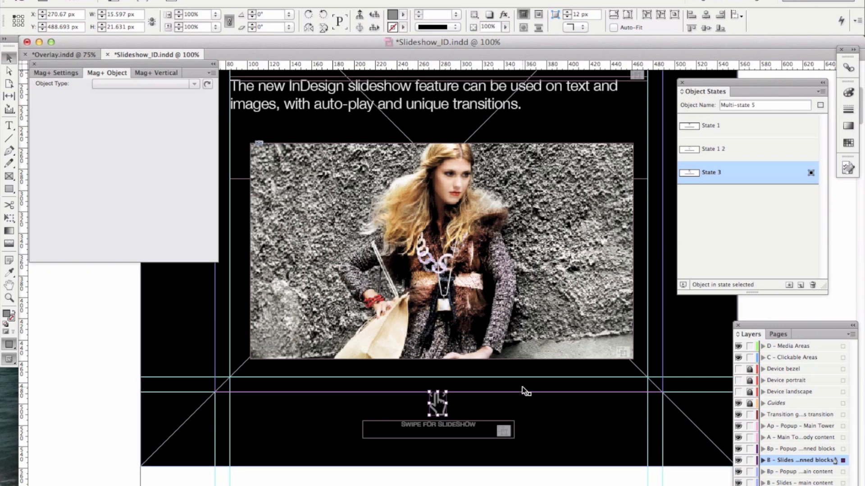
{"action": "mouse_move", "coordinate": [704, 249]}
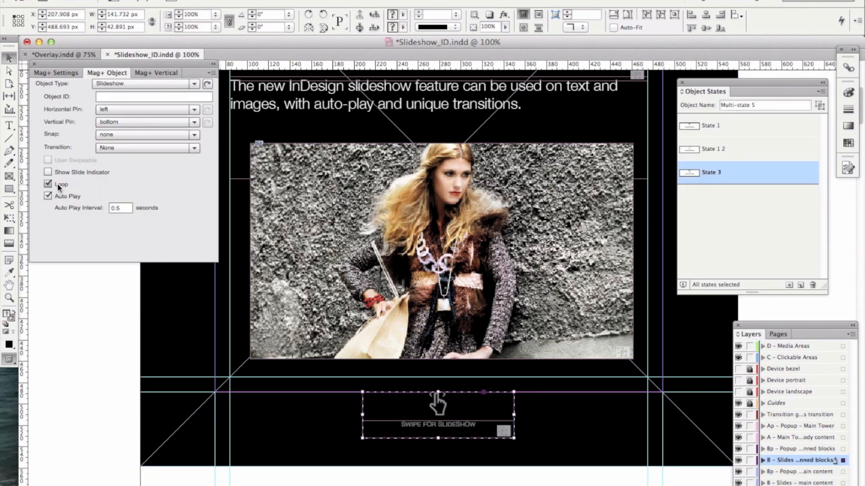
{"action": "mouse_move", "coordinate": [129, 156]}
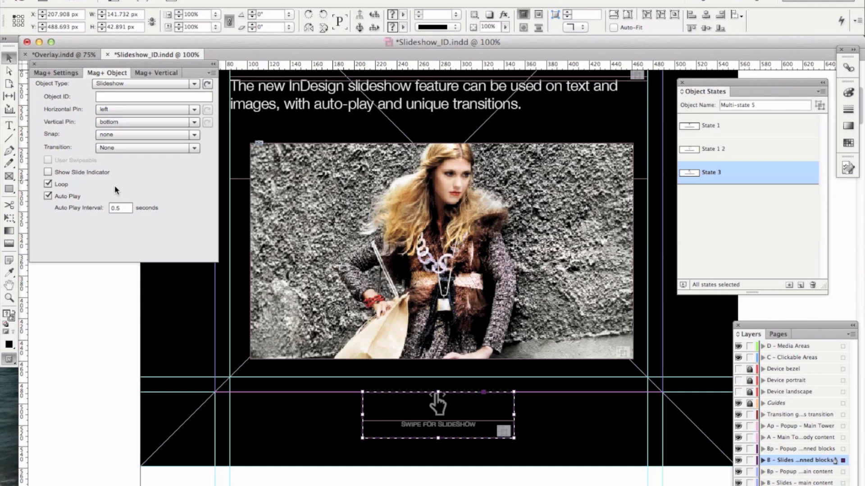
{"action": "mouse_move", "coordinate": [130, 221]}
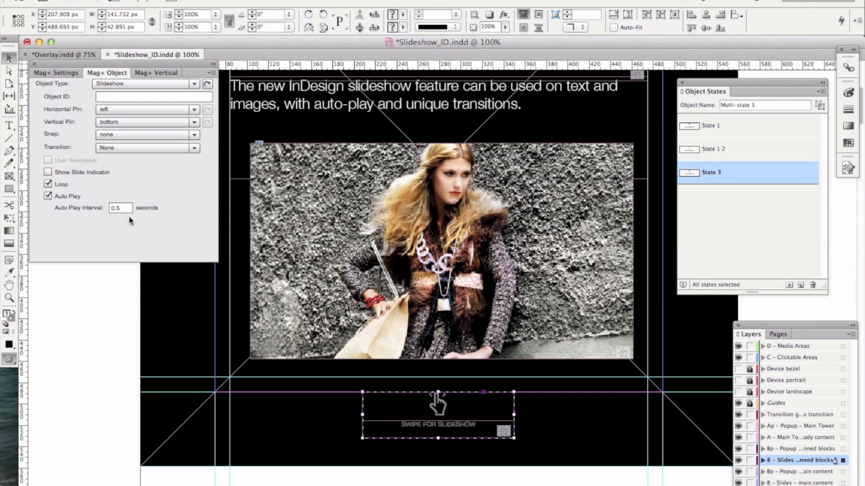
{"action": "mouse_move", "coordinate": [150, 82]}
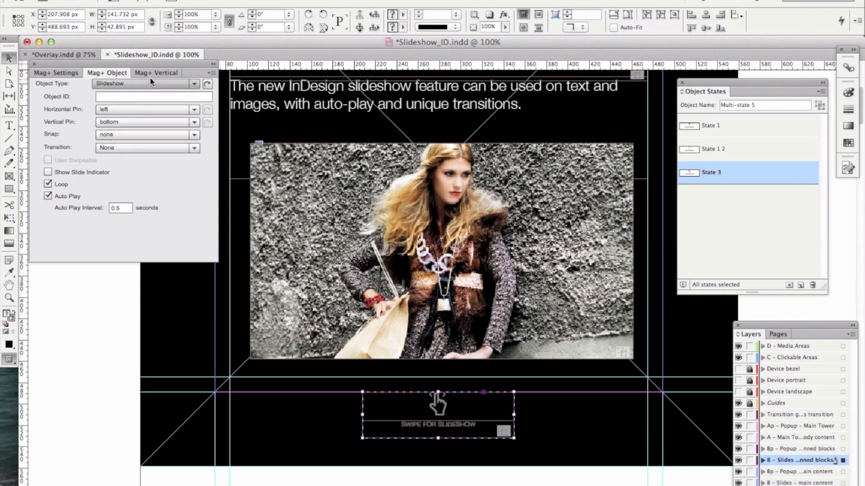
Step: Run Fast Review from the Mag+ Vertical tab to push the layout to iPad
{"action": "left_click", "coordinate": [155, 73]}
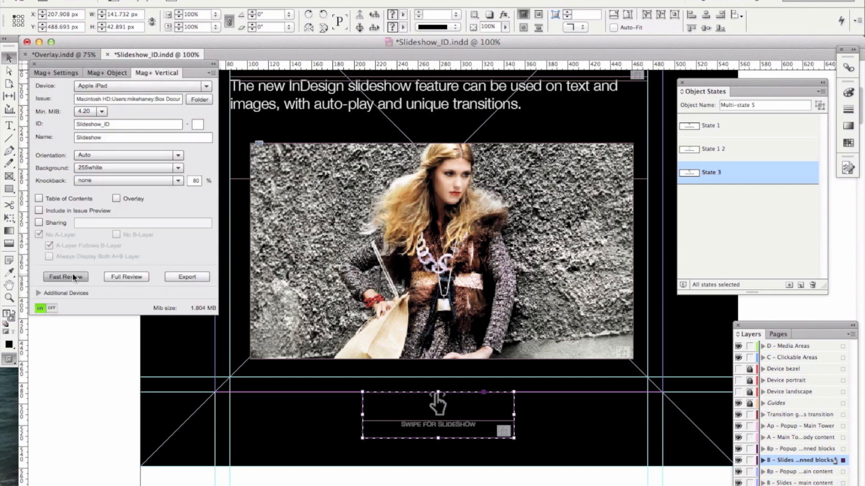
{"action": "left_click", "coordinate": [66, 276]}
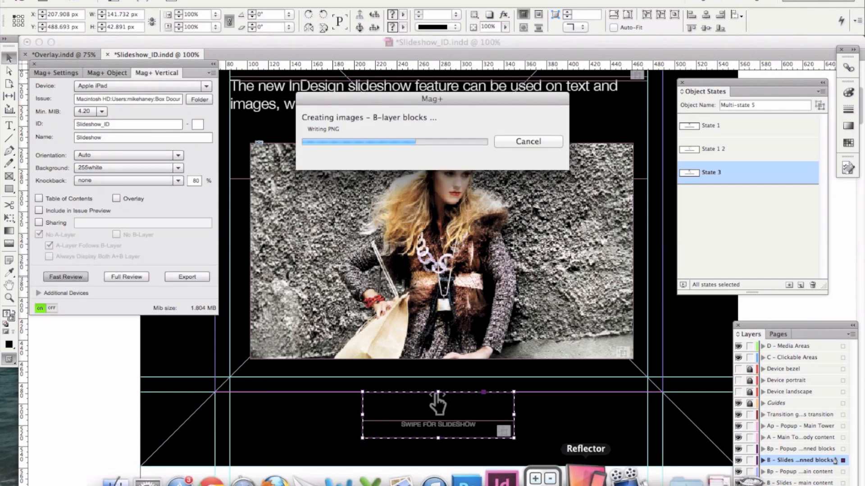